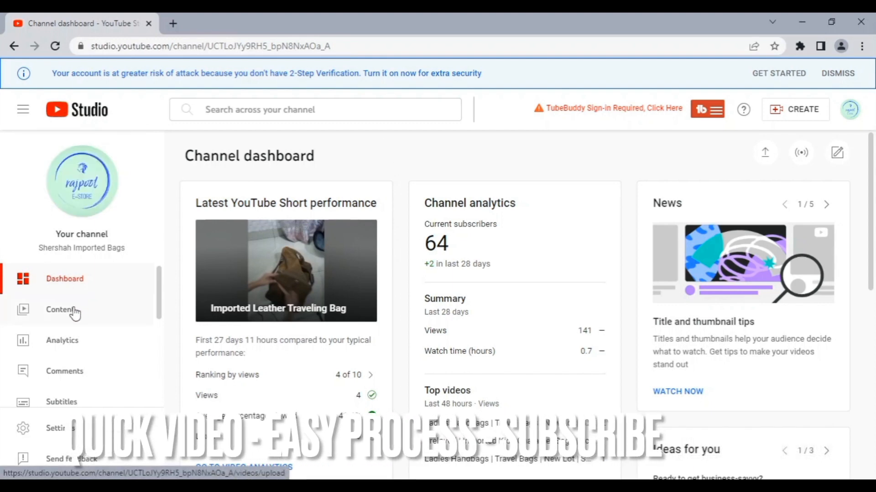
Step: Show the channel's uploaded videos list via Content in the sidebar
left_click(60, 310)
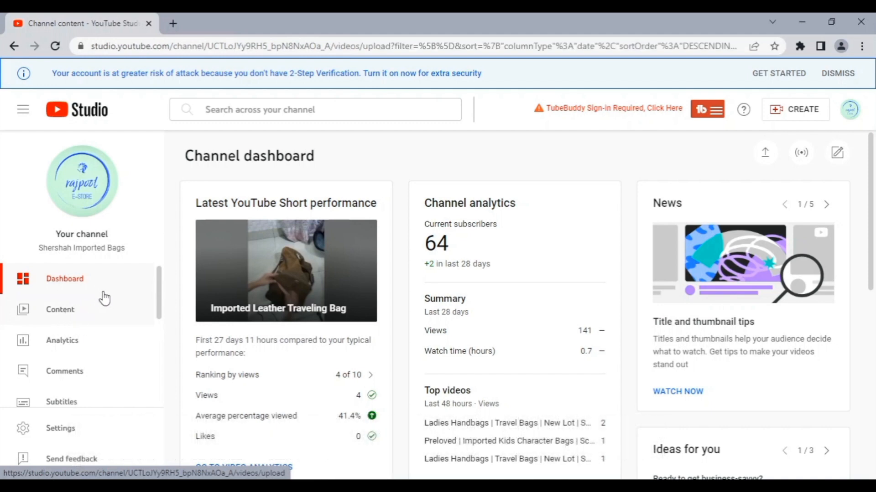
left_click(60, 309)
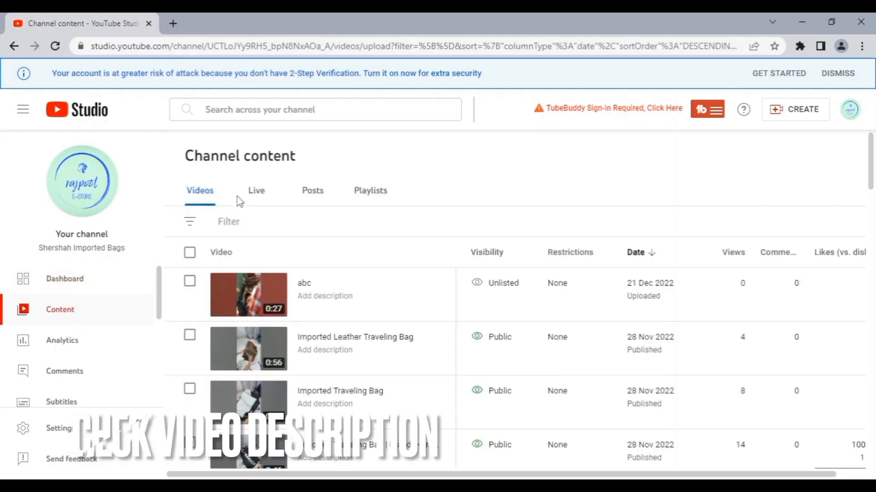
mouse_move(331, 286)
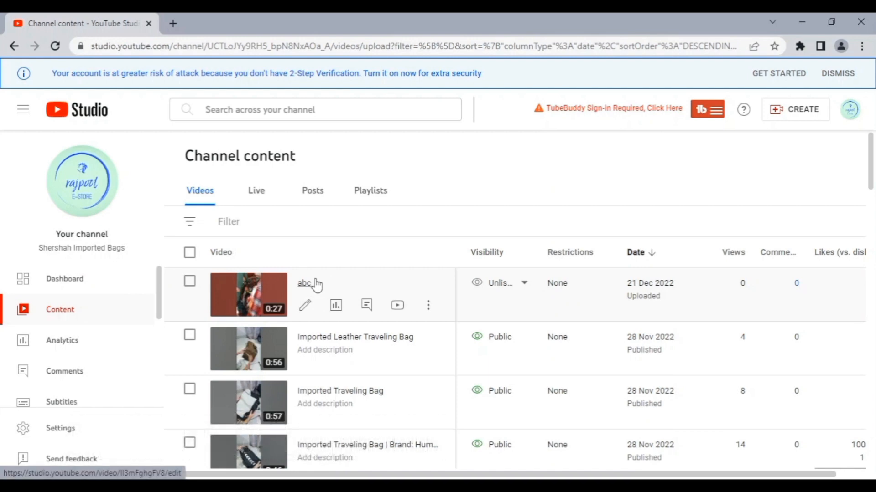
Step: Go to the details of unlisted video 'abc' and enter its Editor page
left_click(304, 283)
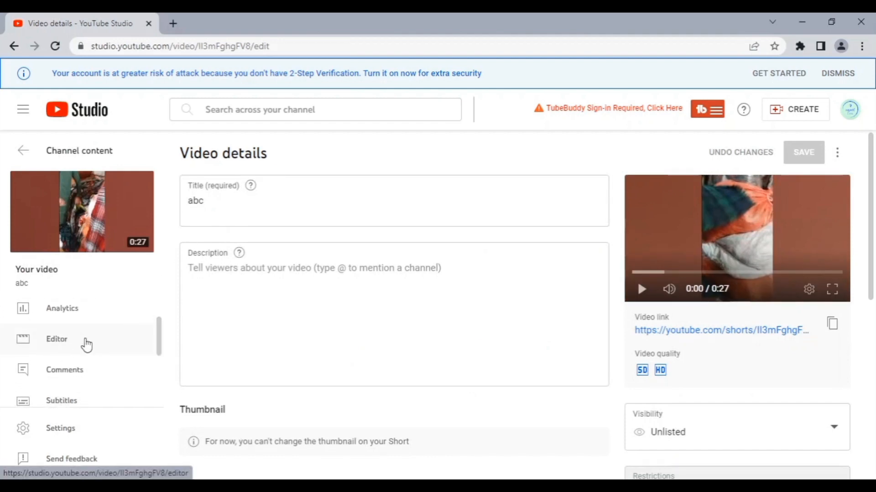
left_click(56, 339)
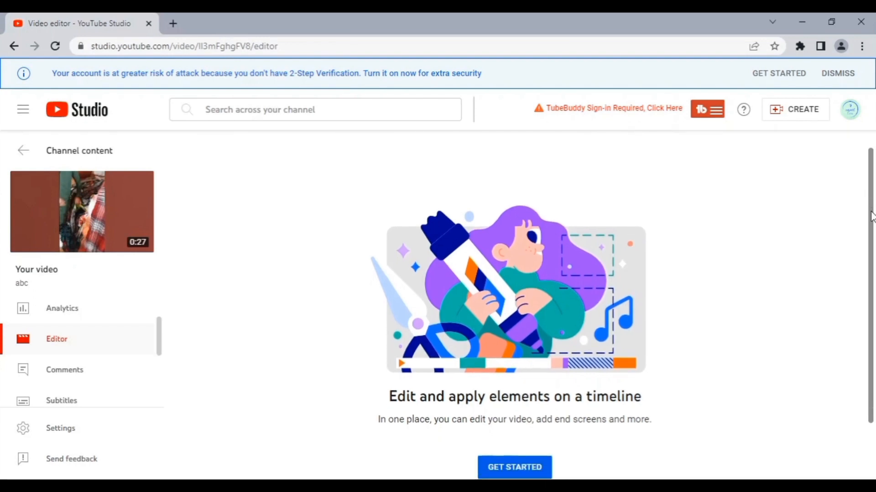
scroll("down", 3)
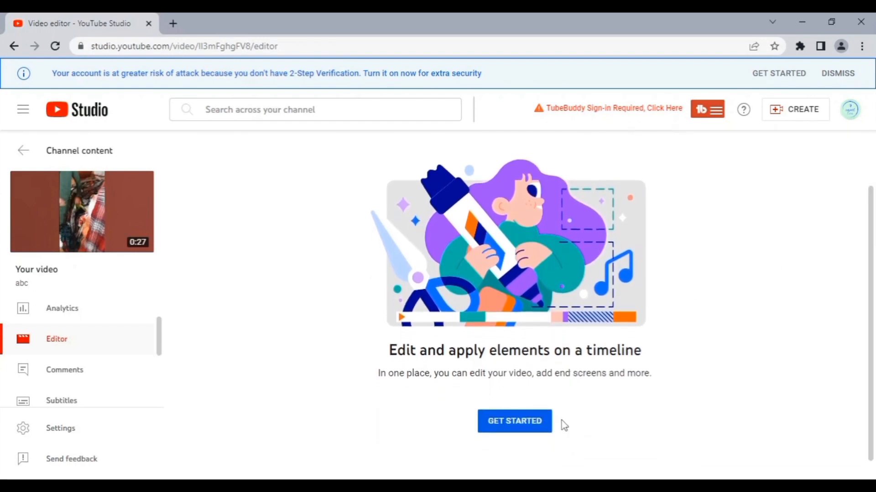
Step: Start timeline editing for 'abc' with GET STARTED
left_click(513, 420)
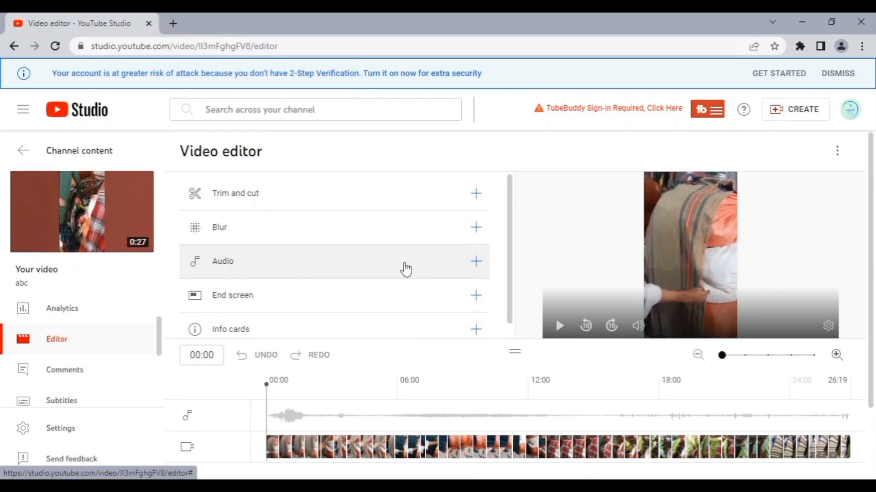
mouse_move(476, 262)
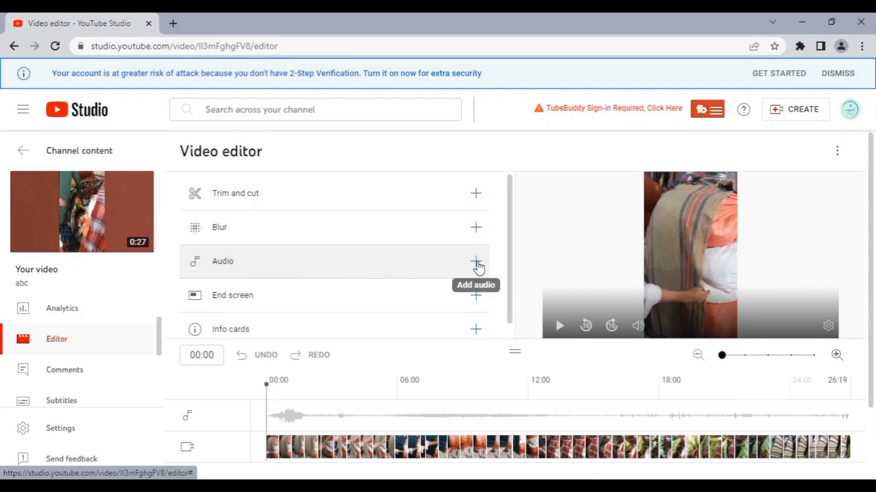
Step: Add the Music library track 'God Rest Ye Merry Gentlmen' as background audio on the timeline
left_click(475, 262)
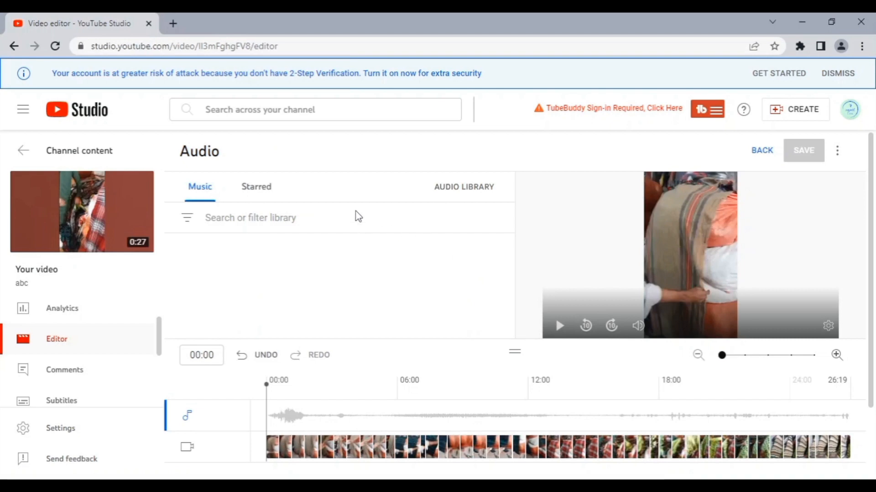
left_click(263, 218)
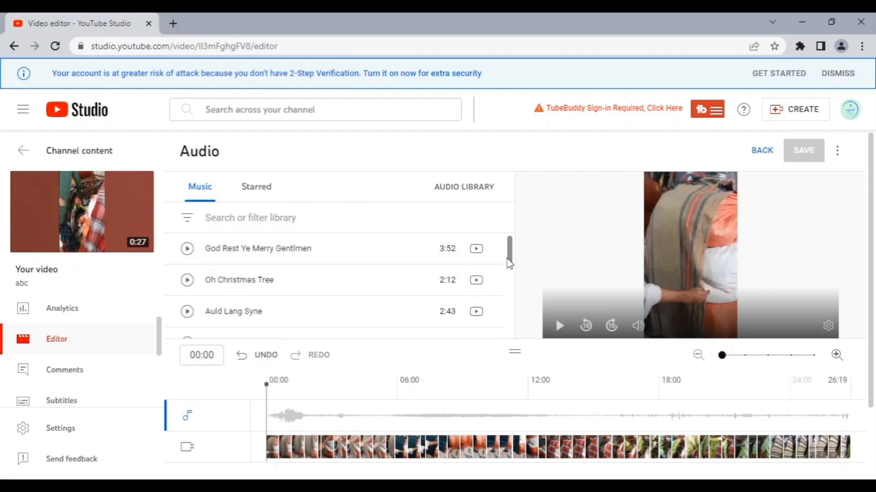
scroll("down", 3)
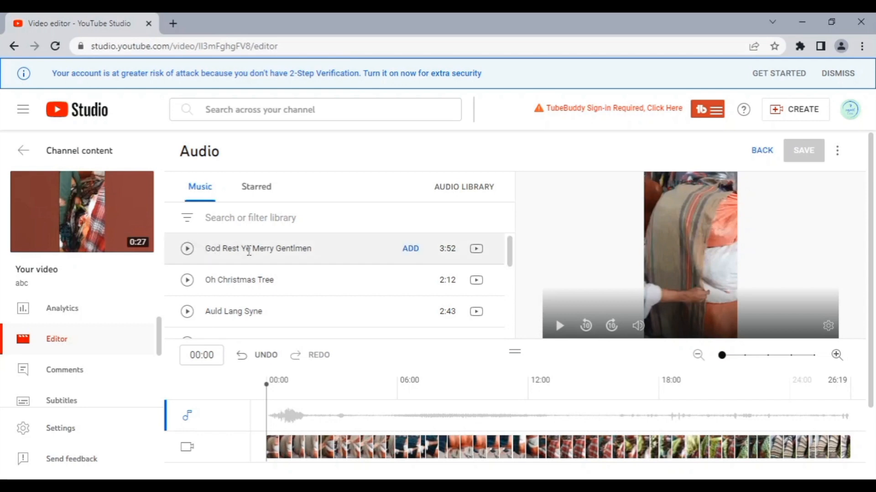
mouse_move(278, 260)
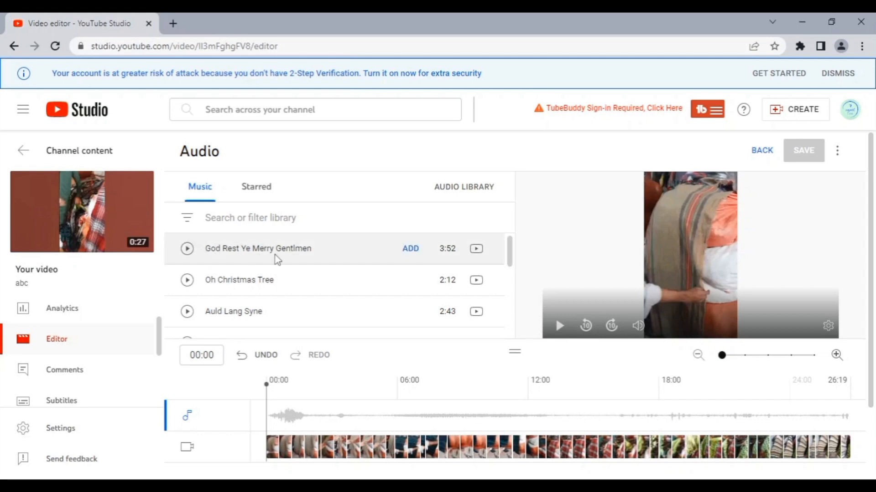
mouse_move(410, 251)
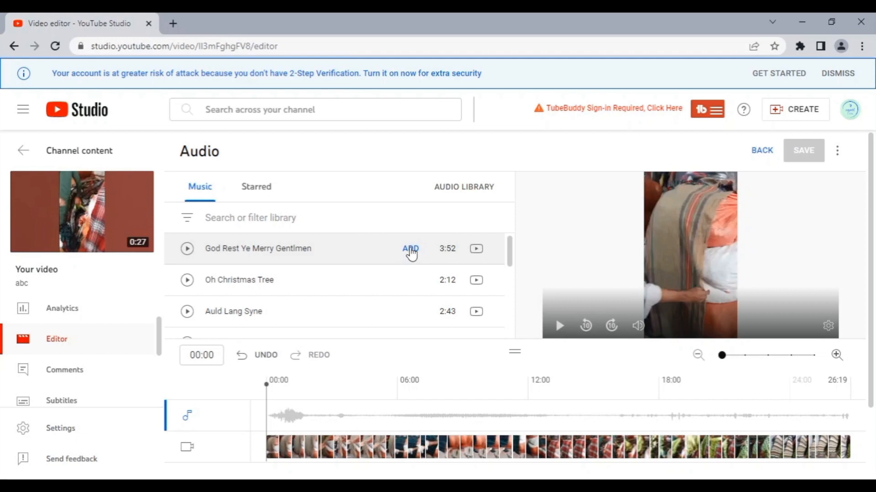
left_click(410, 248)
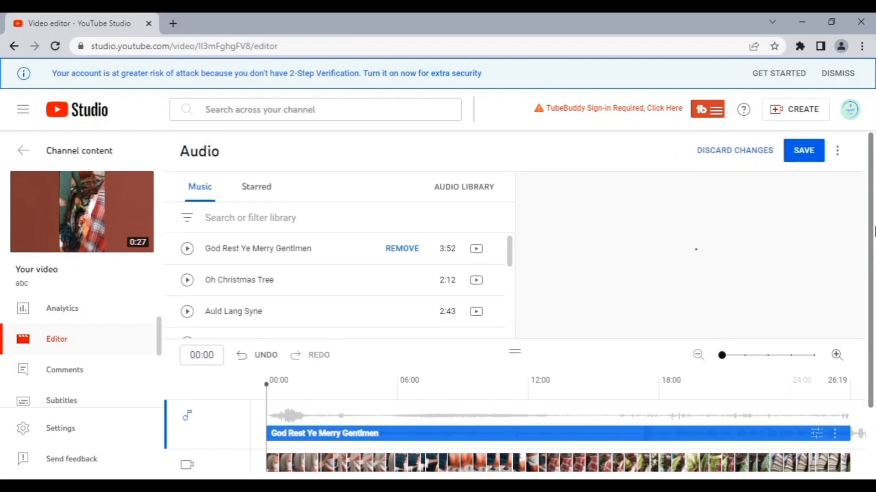
Step: Save the edit and confirm in the 'Save changes?' dialog so processing begins
left_click(804, 150)
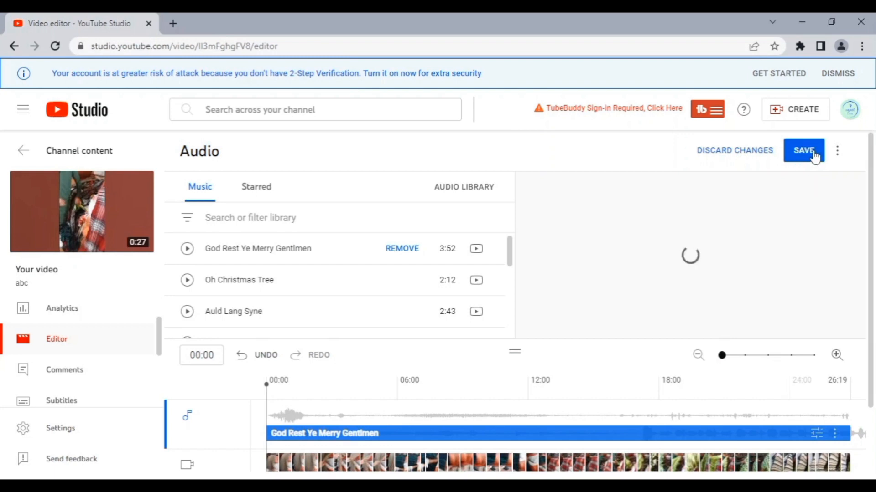
left_click(803, 150)
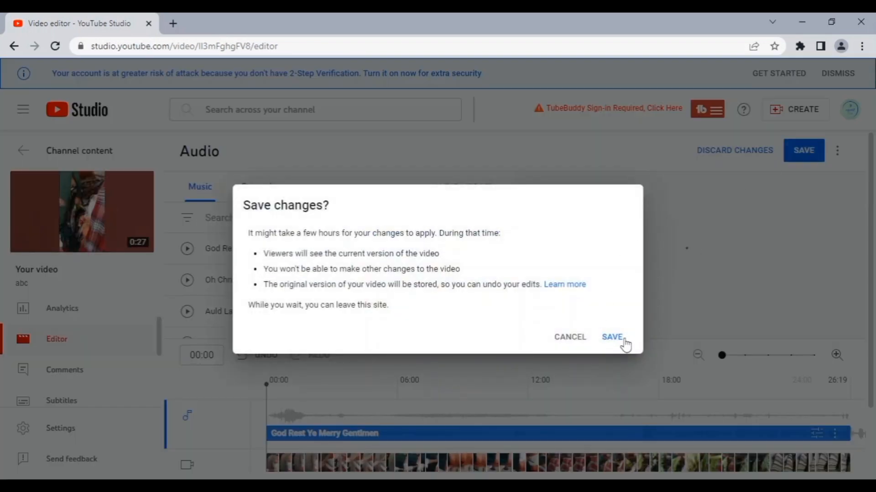
left_click(611, 337)
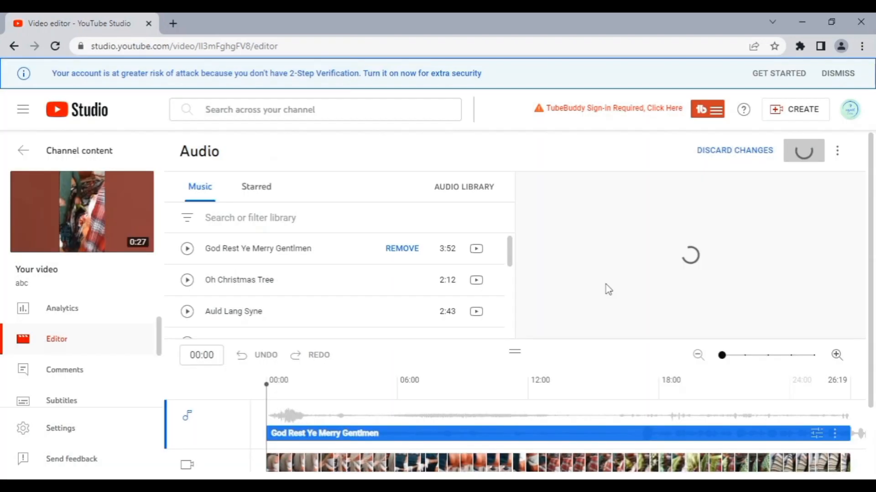
mouse_move(606, 239)
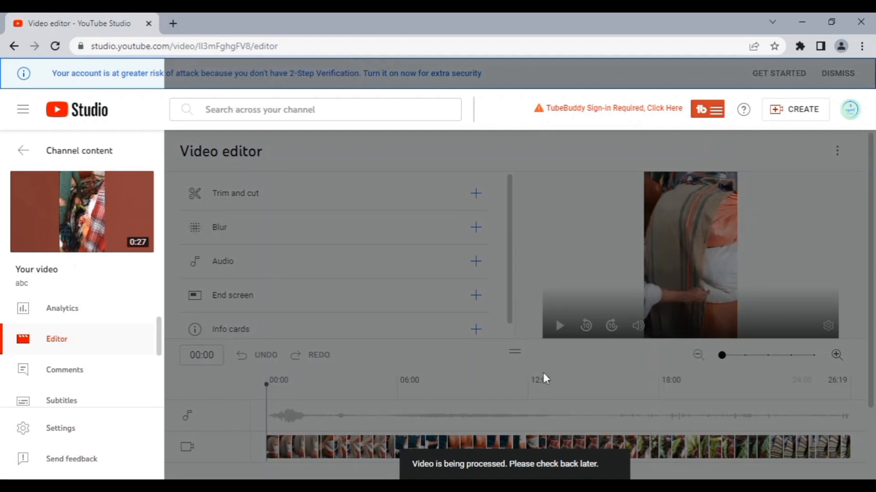
mouse_move(512, 470)
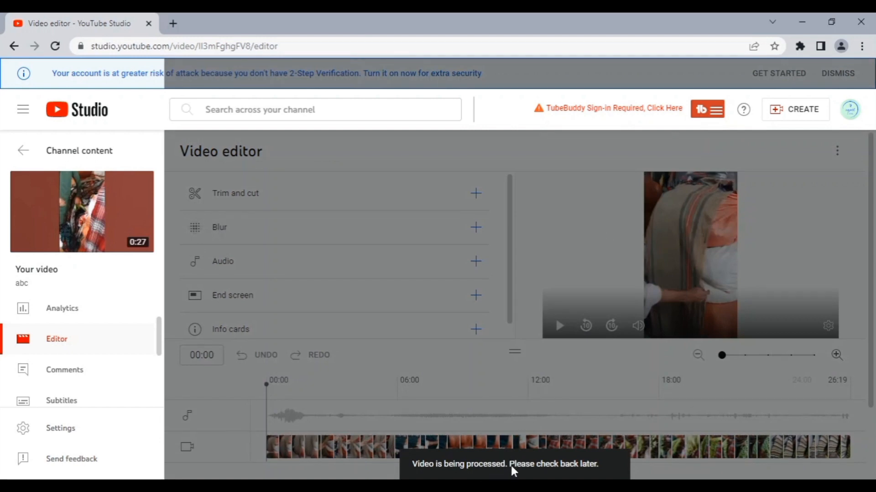